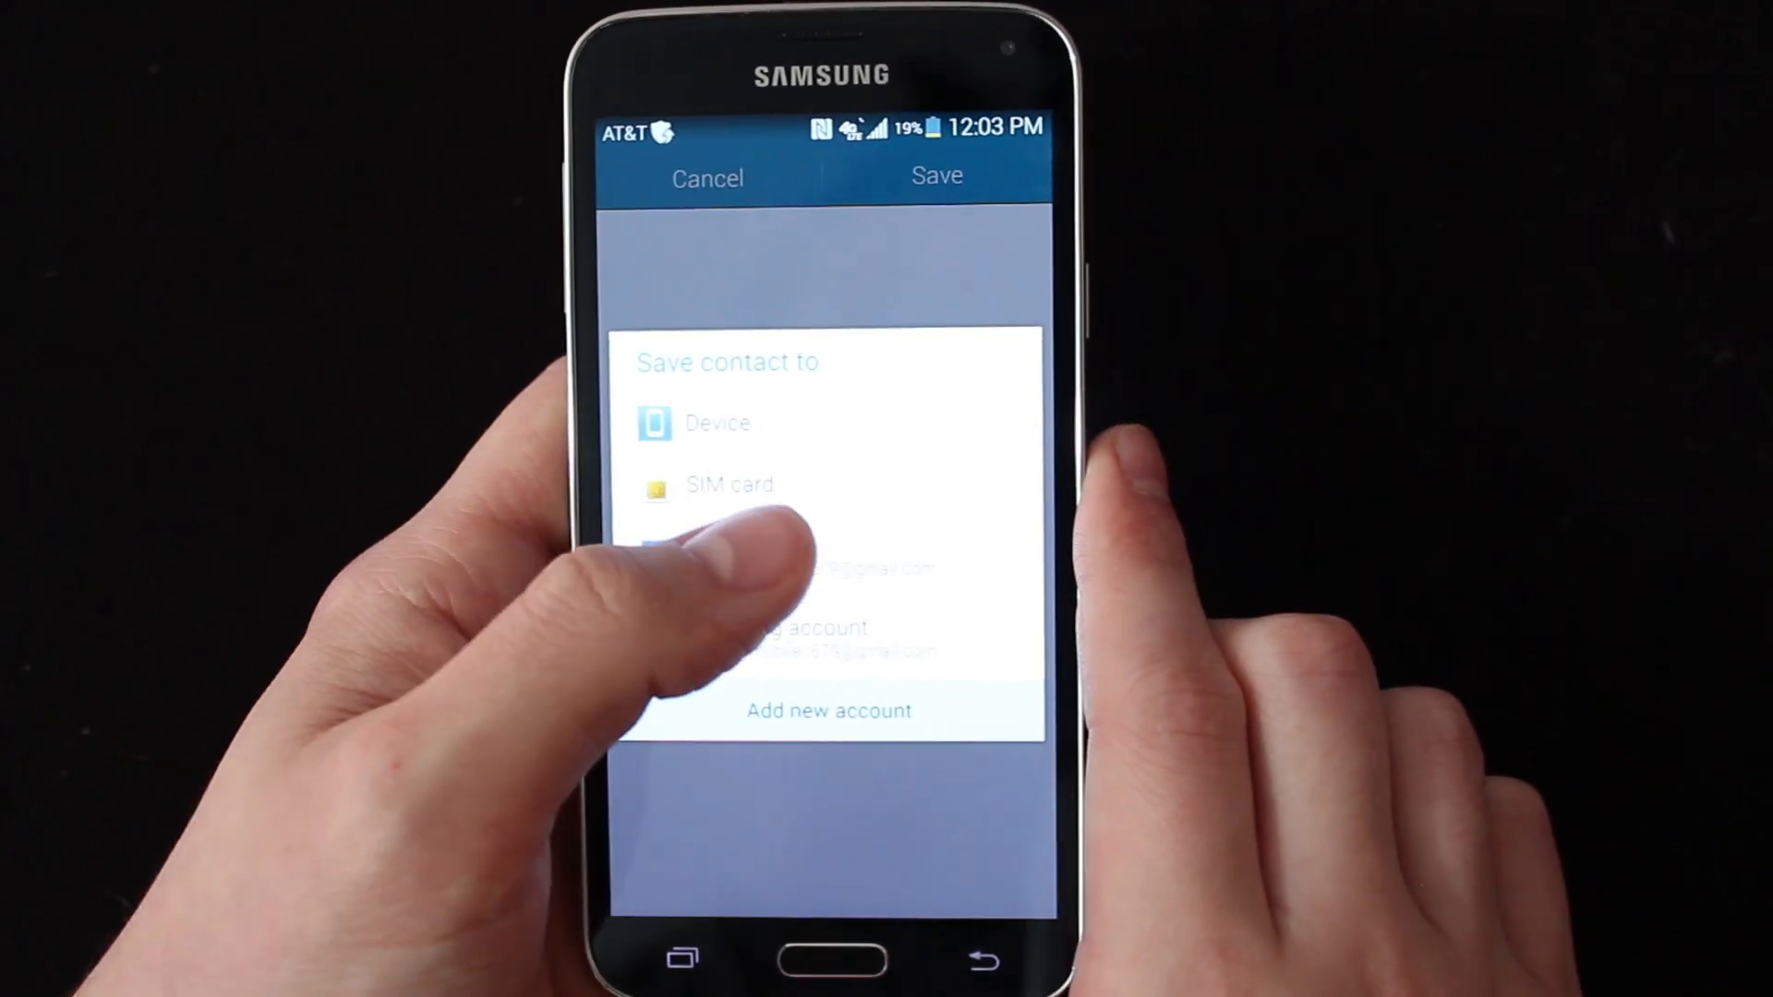
- Choose Device as the save location for the new contact
click(719, 423)
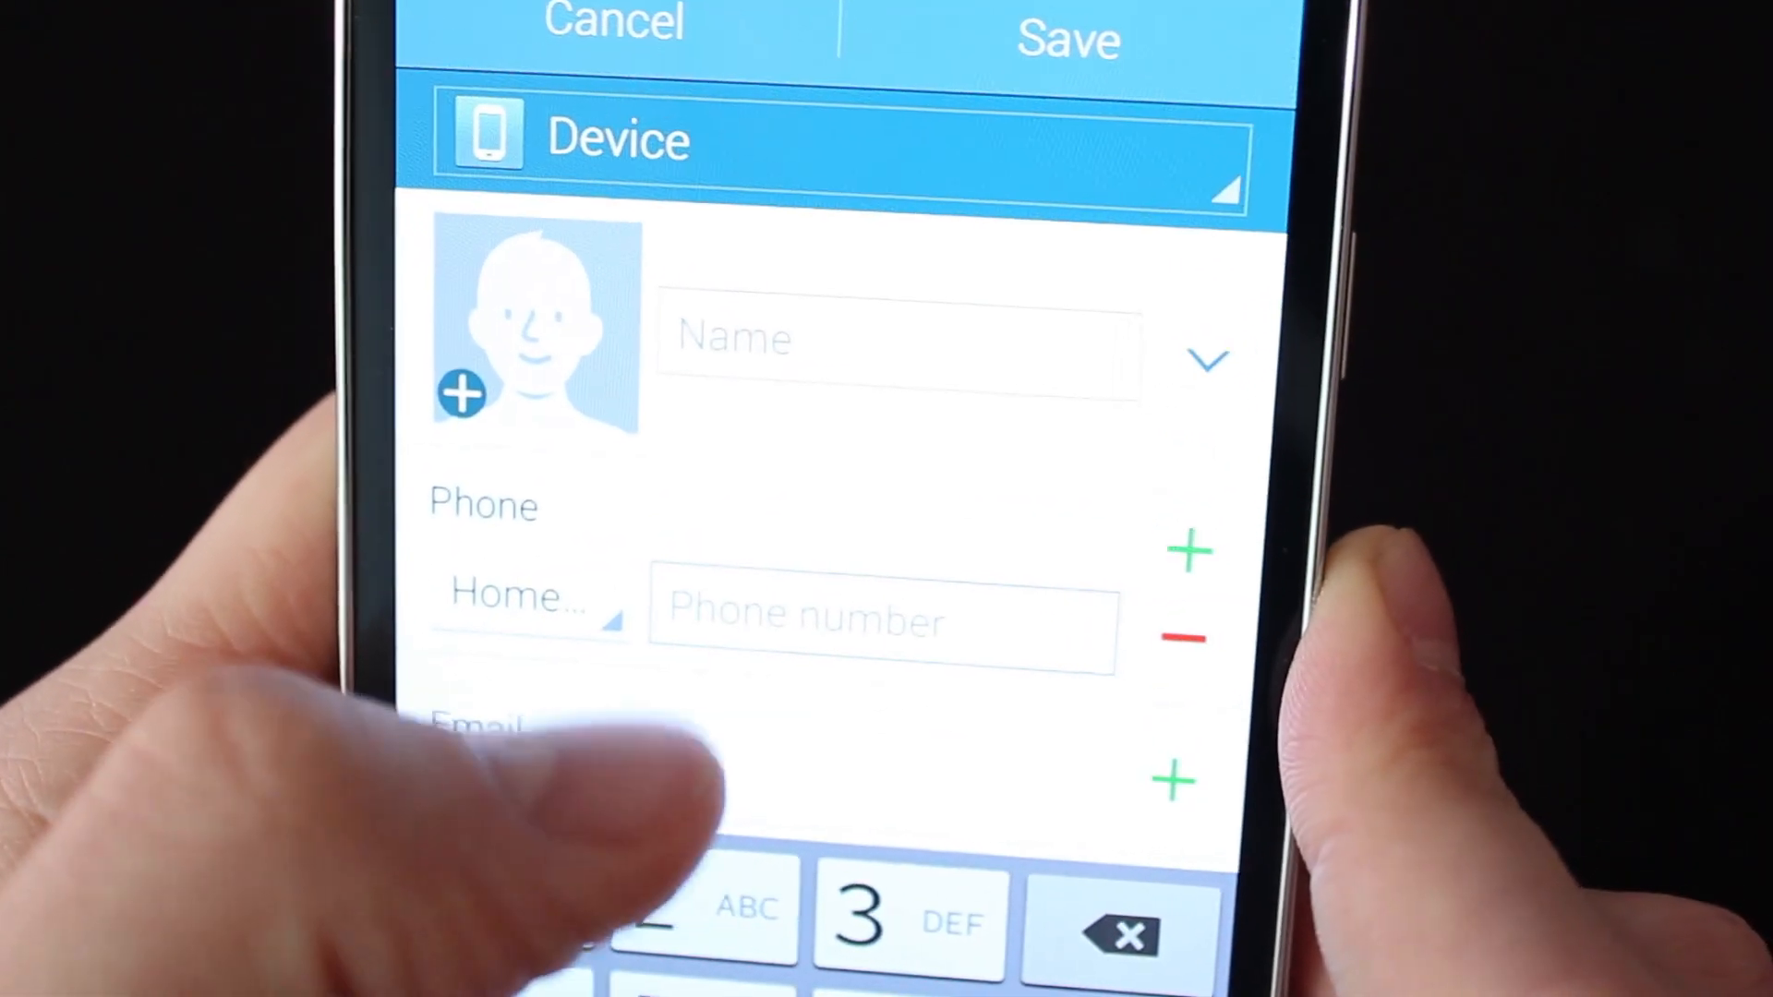
scroll(down, 3)
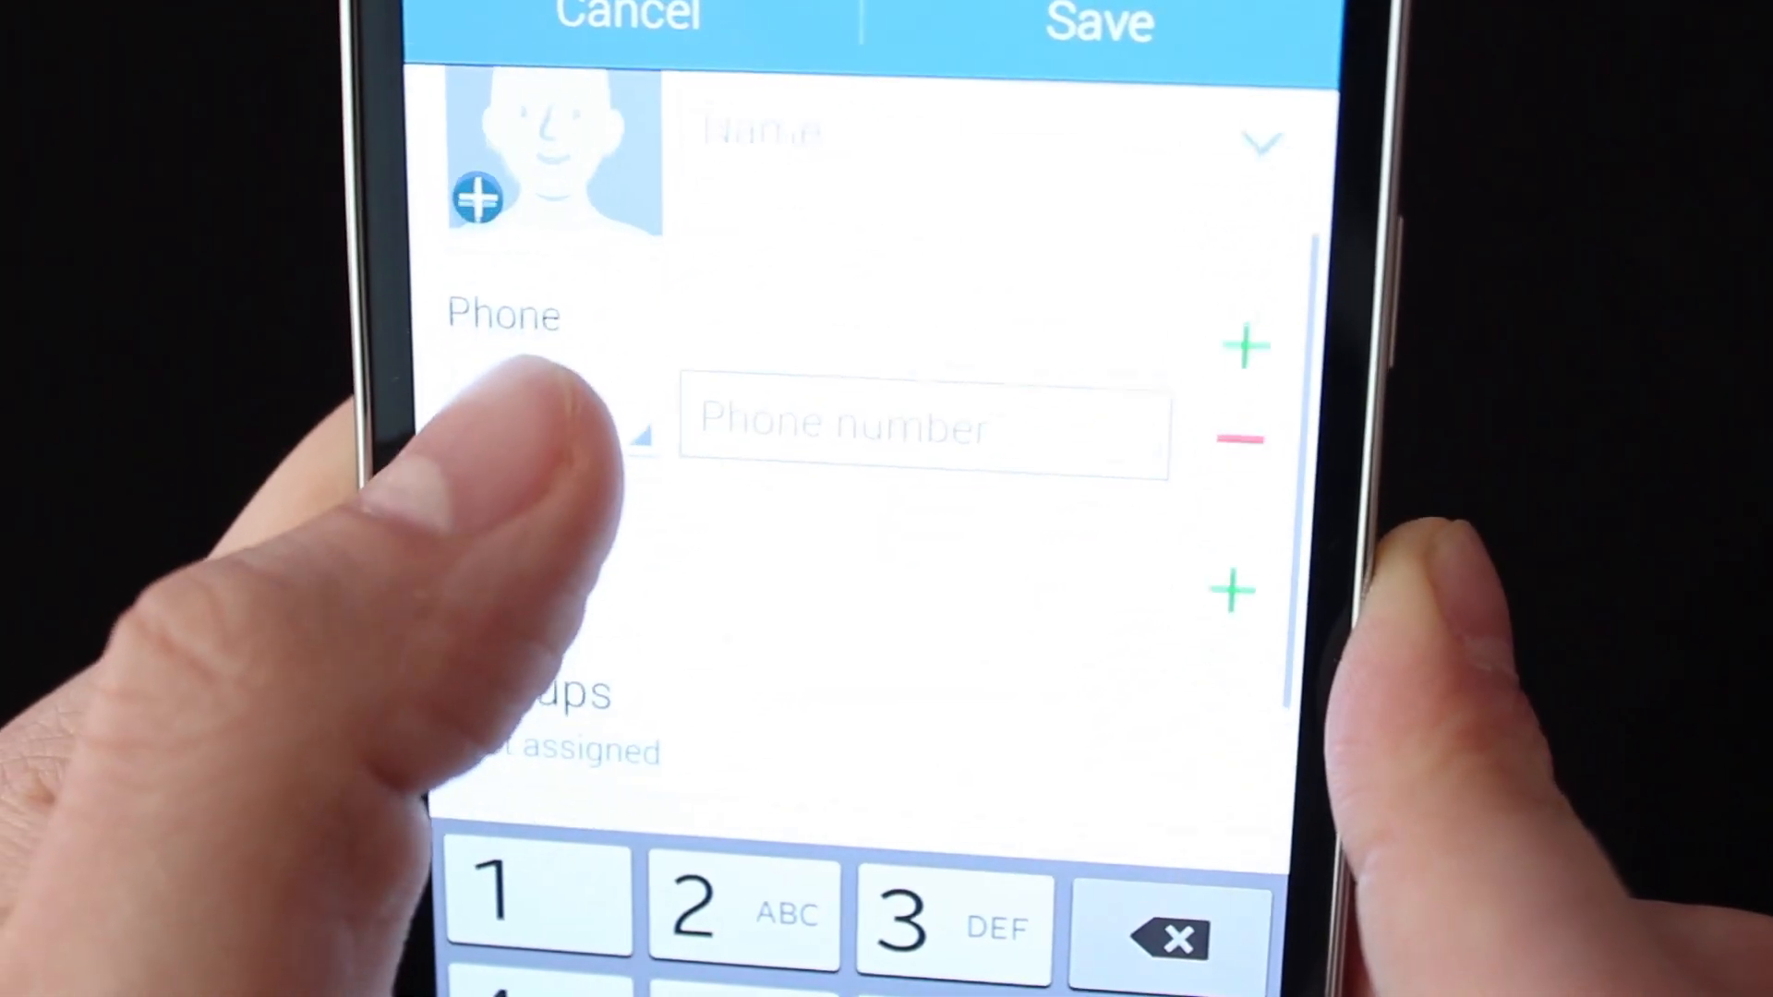